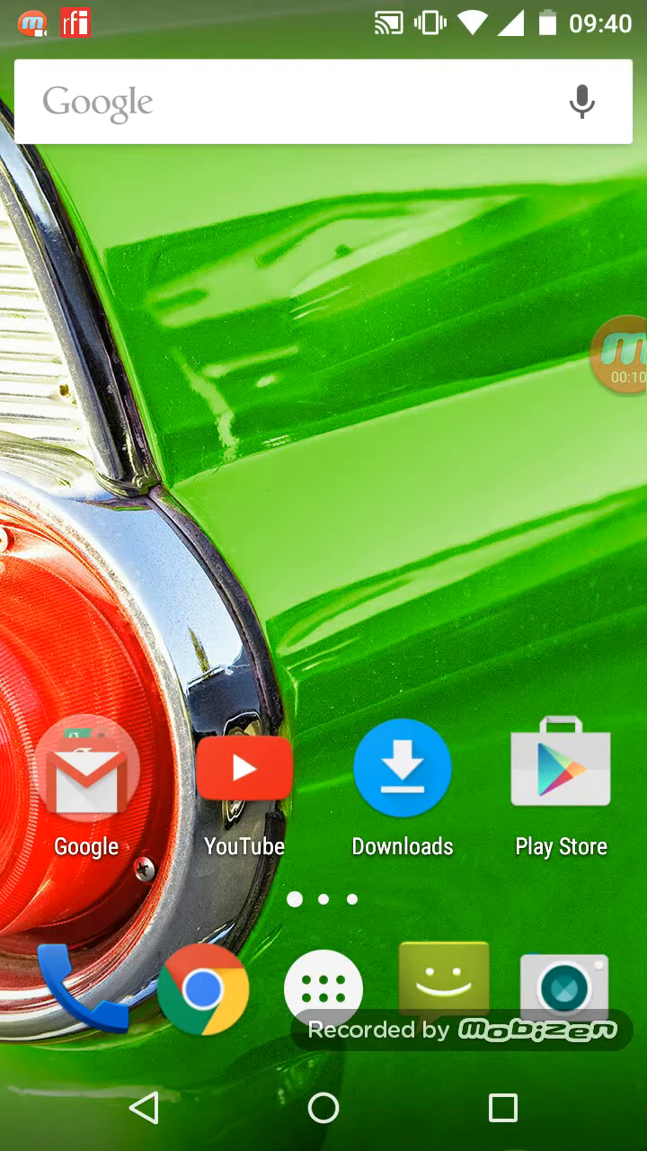
- Open the app drawer from the All Apps icon in the dock
click(323, 993)
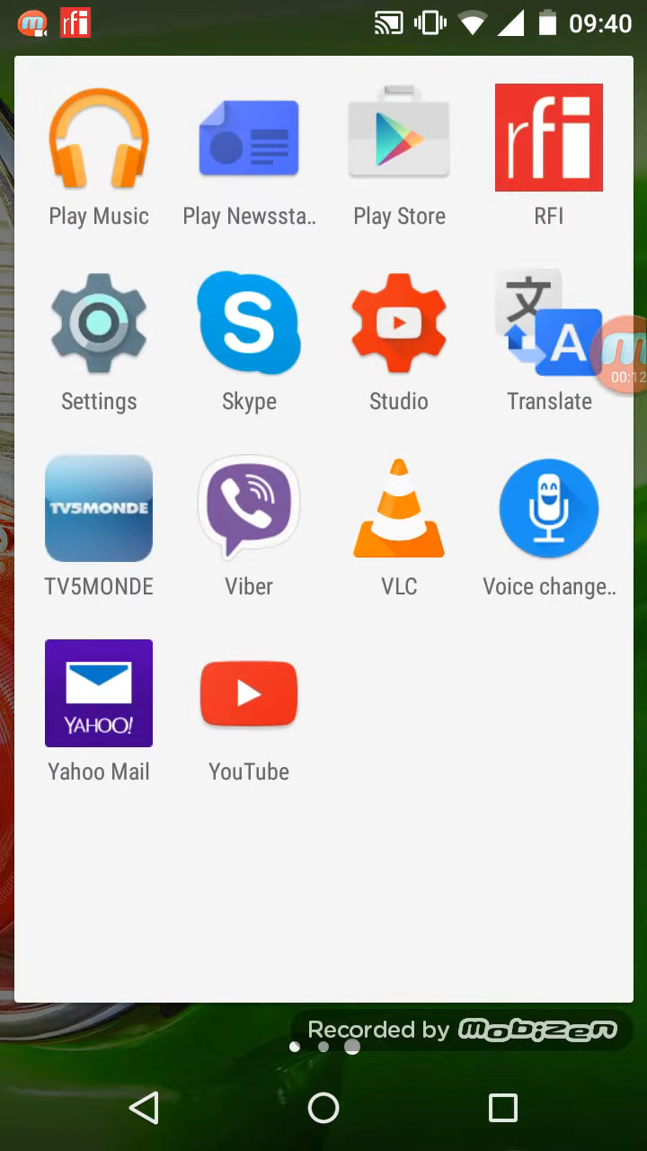
- Launch Settings, scroll down to the System section, and select About phone
click(98, 324)
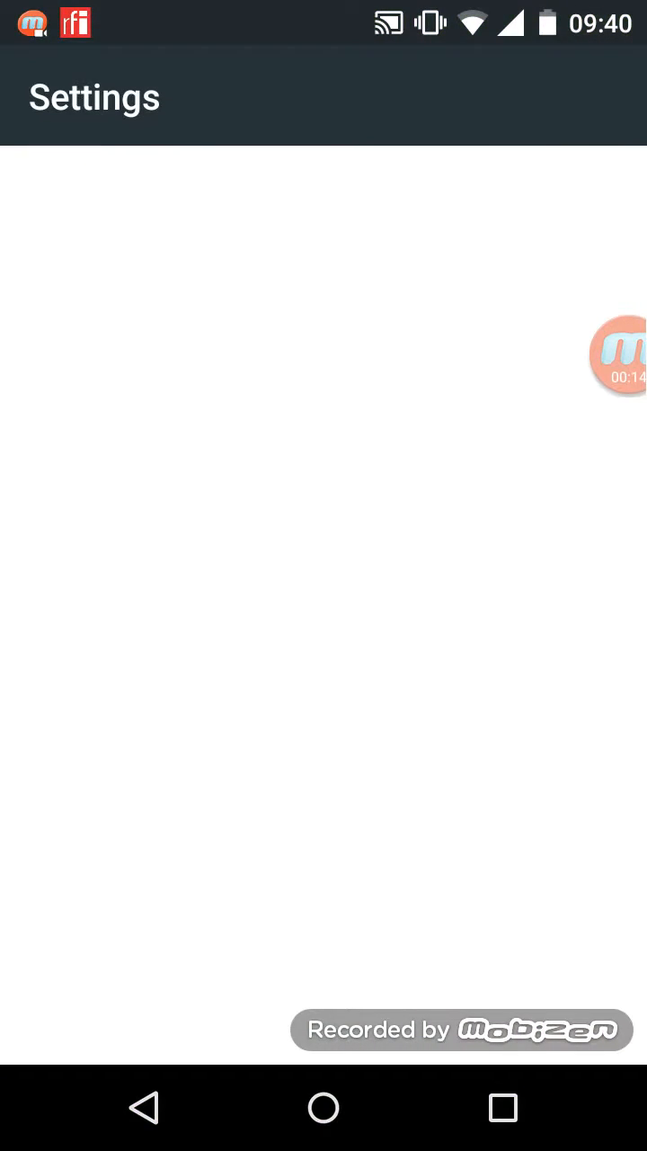
scroll(down, 3)
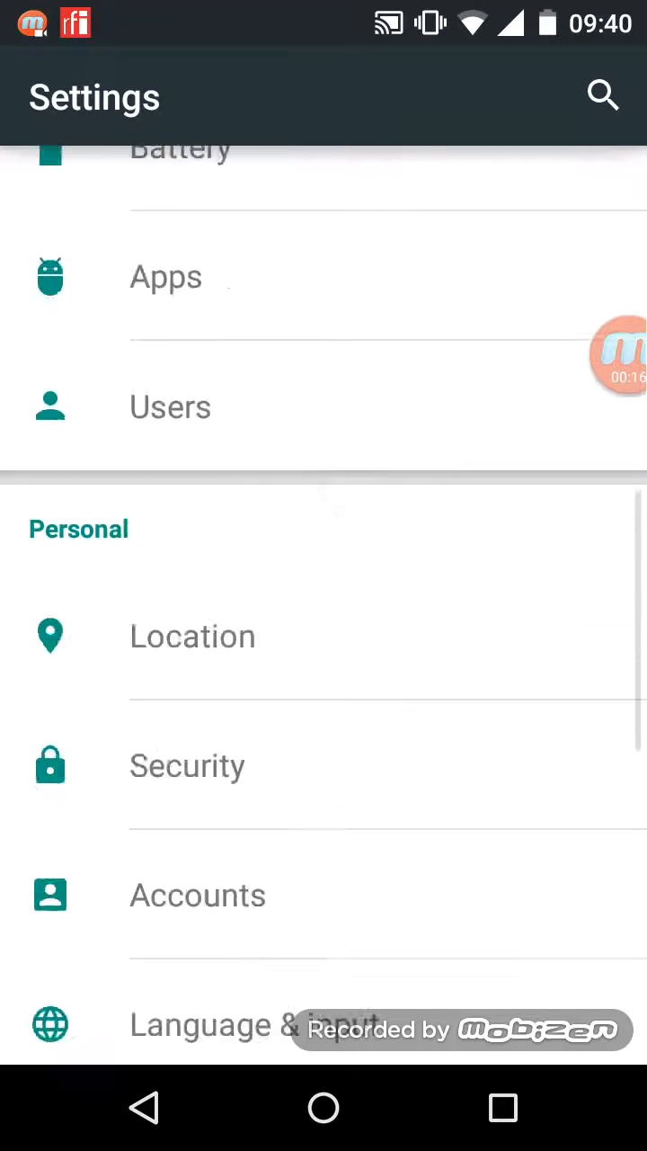
scroll(down, 3)
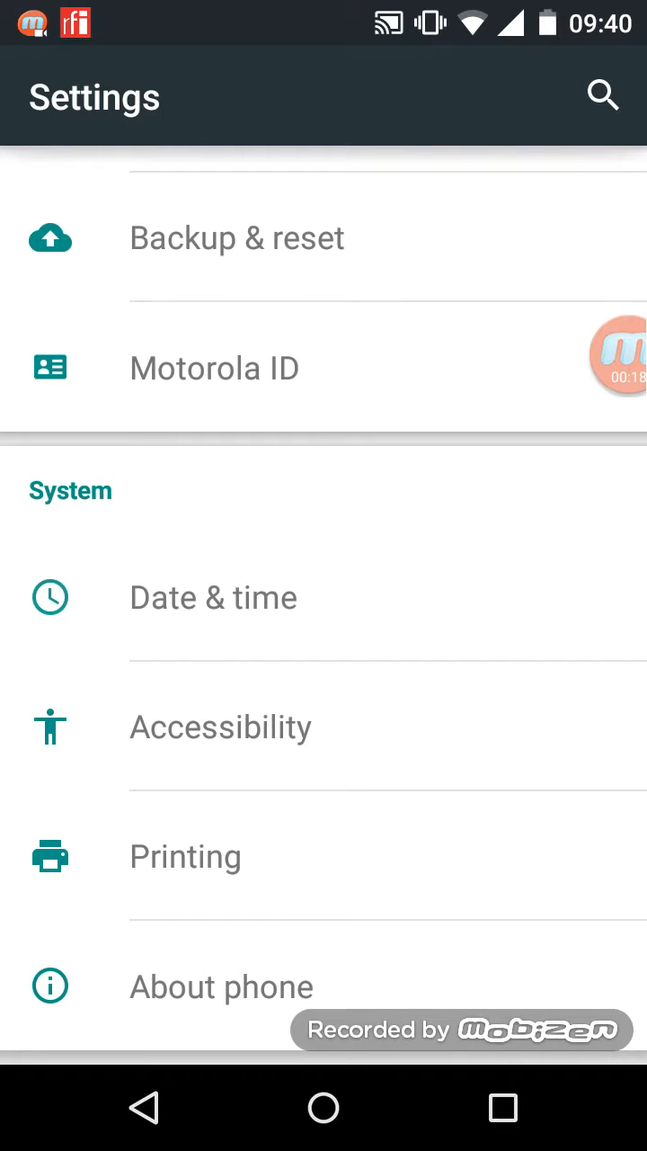
click(216, 986)
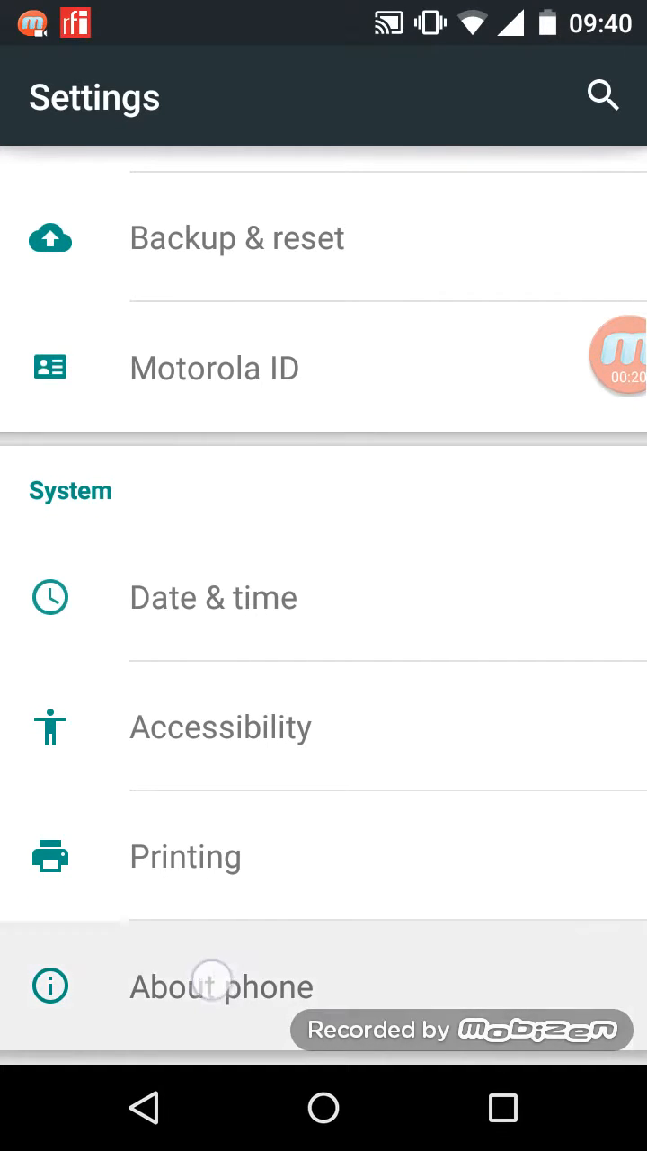
- Open System updates to show new system software version 22.46.12 available
click(220, 987)
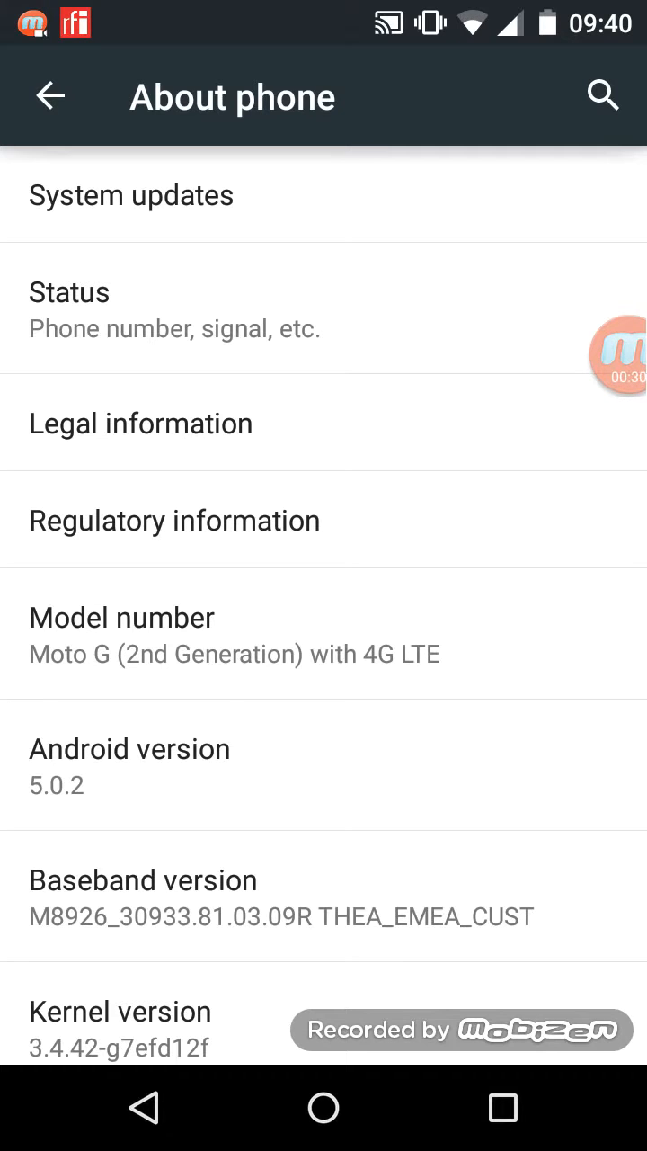
click(131, 195)
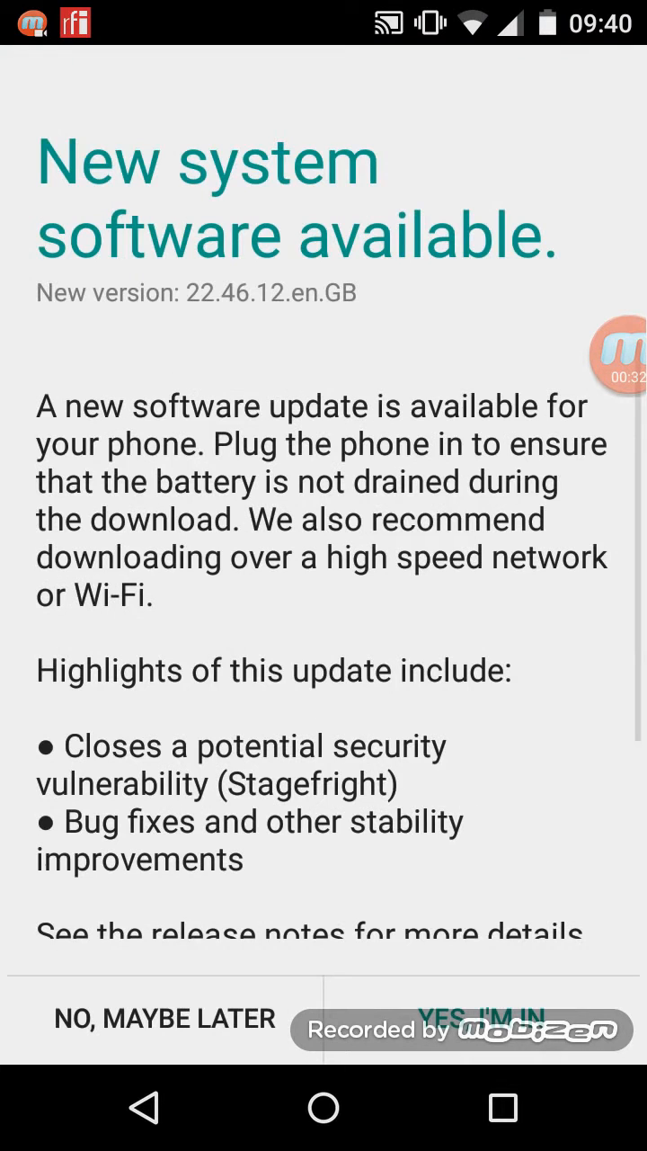